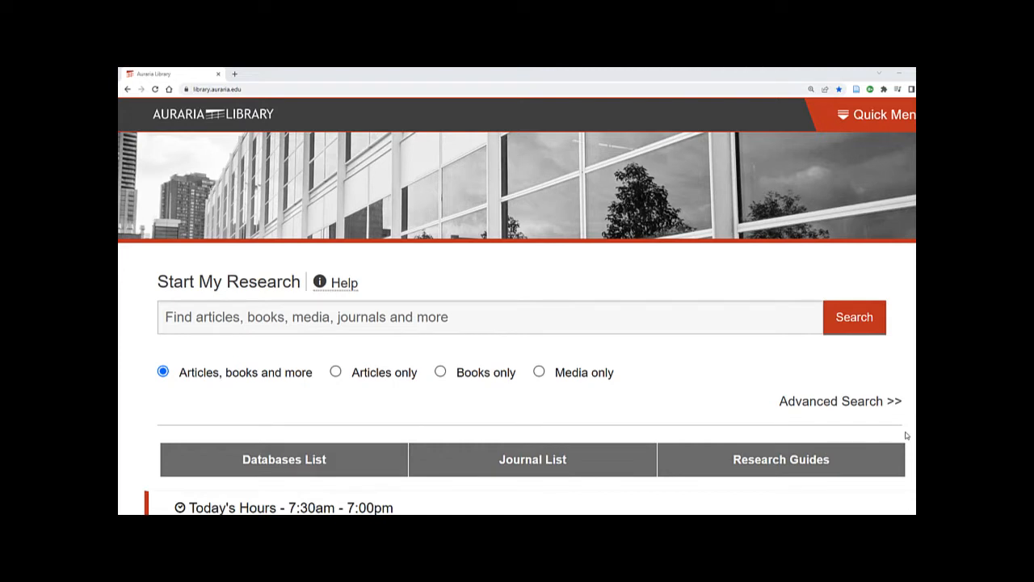
pyautogui.moveTo(864, 423)
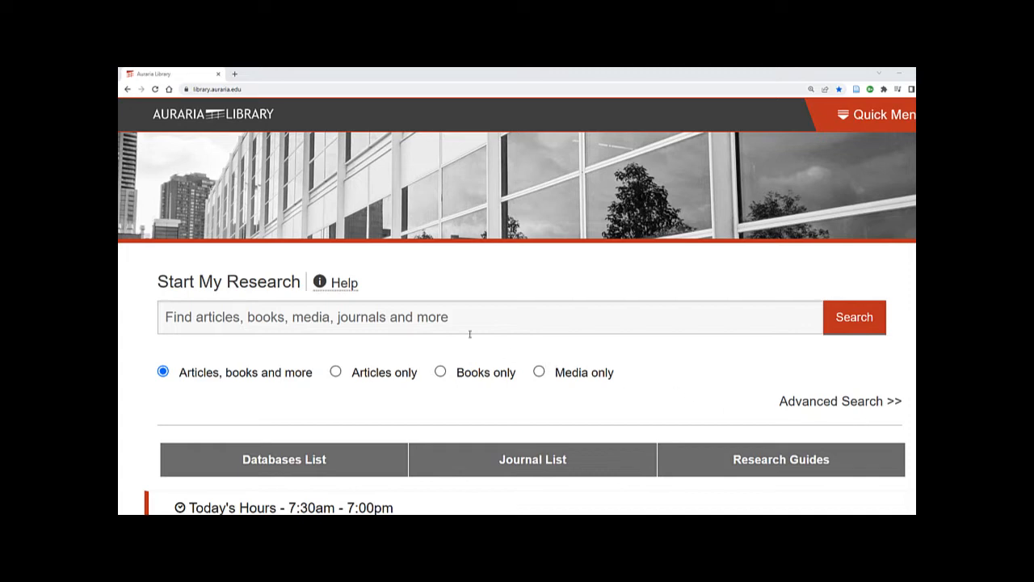
# Step: Search Start My Research for 'libraries and democracy'
pyautogui.write('libraries and democracy')
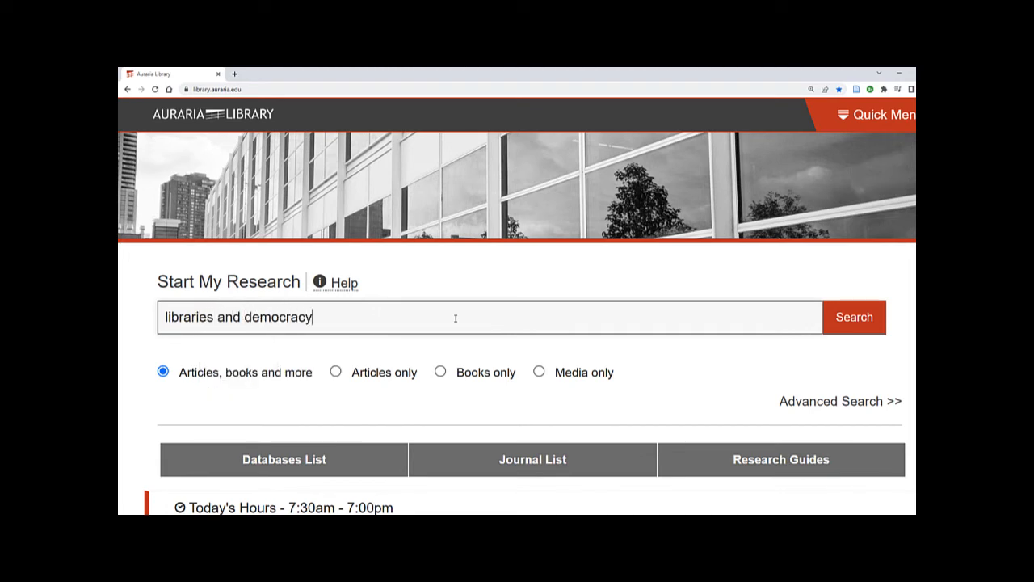
pyautogui.click(854, 316)
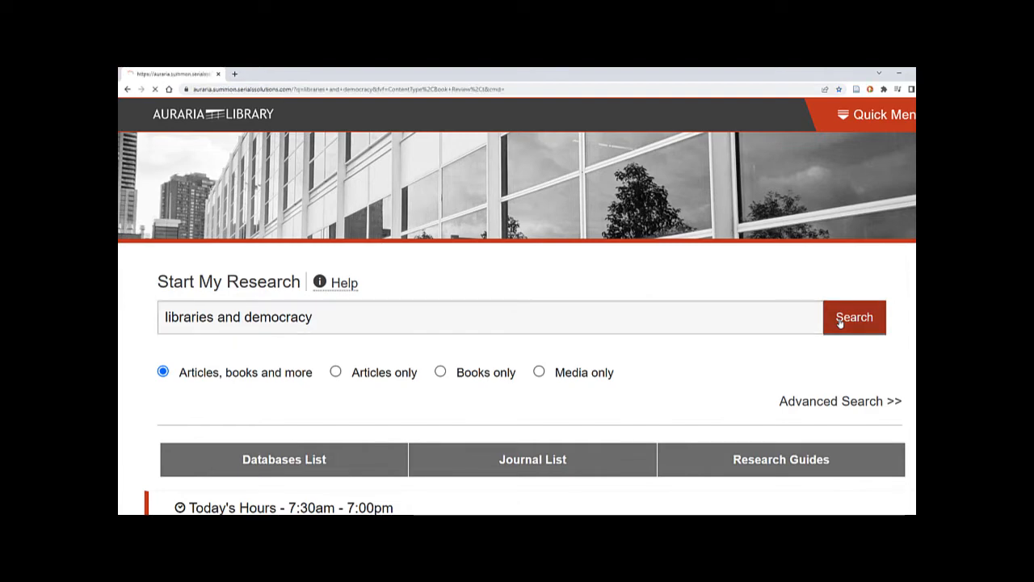
# Step: Tick the eBooks filter, narrowing the results to 9,981 eBooks
pyautogui.click(855, 316)
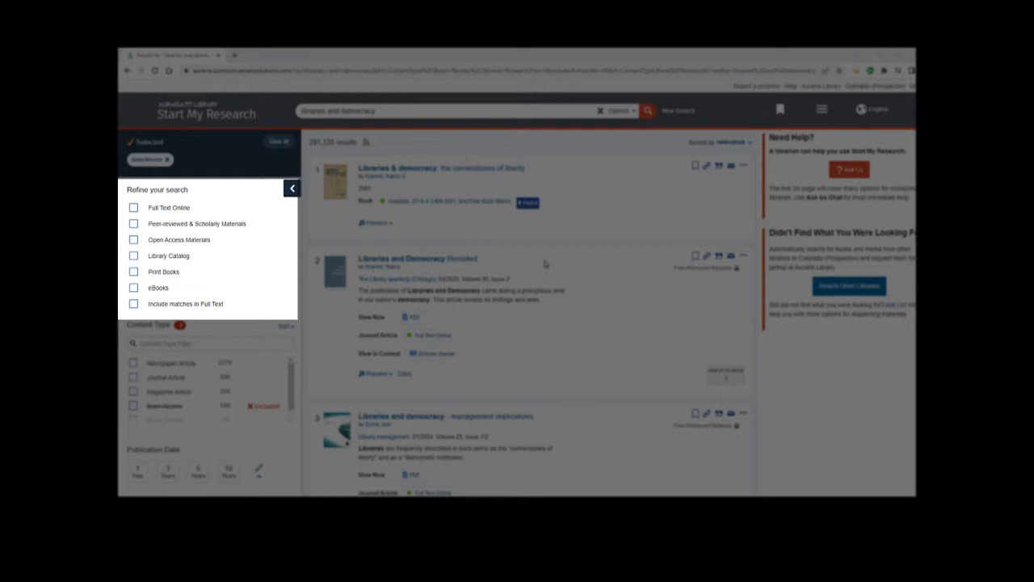
pyautogui.moveTo(520, 269)
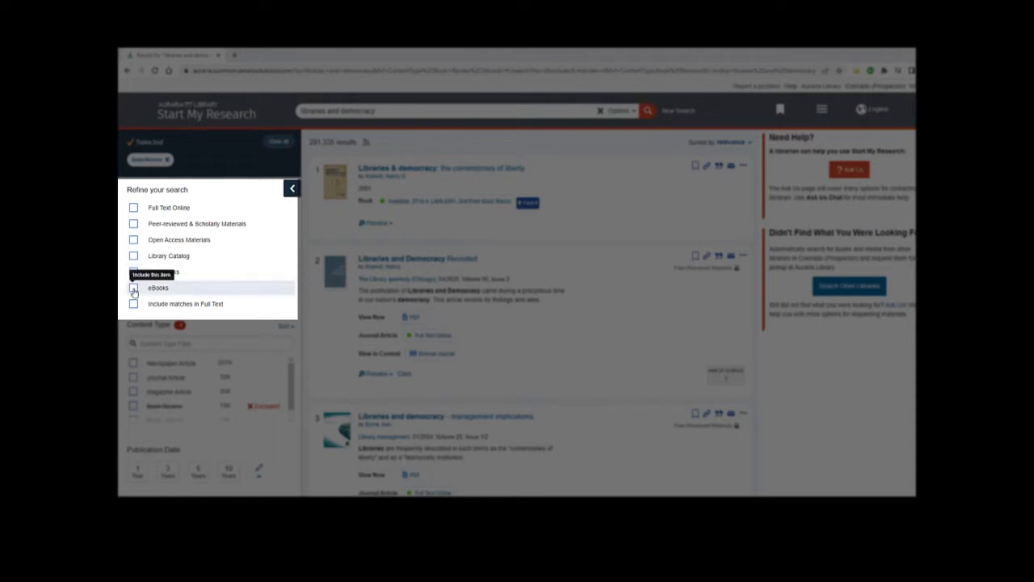
pyautogui.click(133, 288)
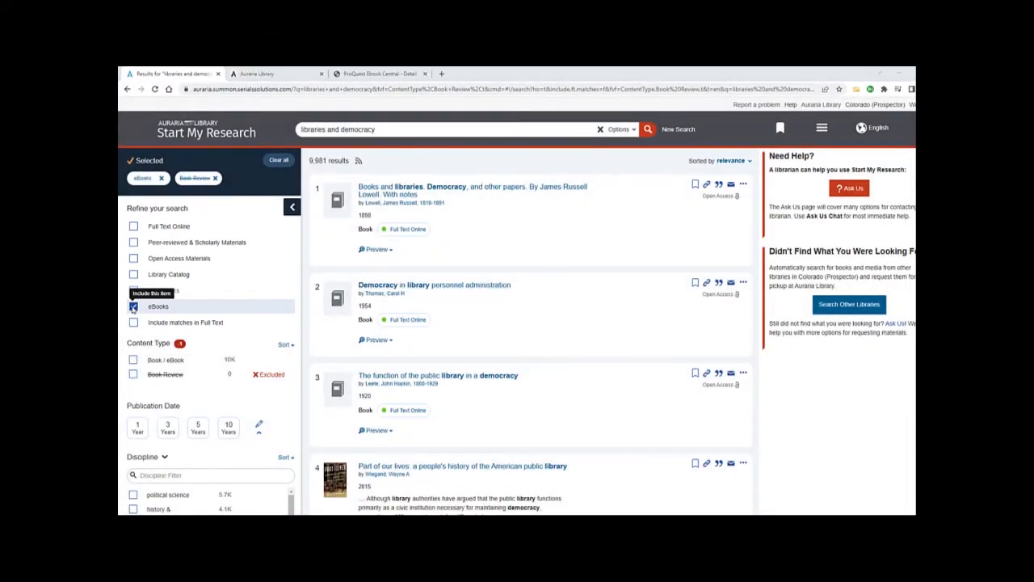
# Step: Scroll down the eBook results to the Congressional Research Service reports on democracy
pyautogui.scroll(-3)
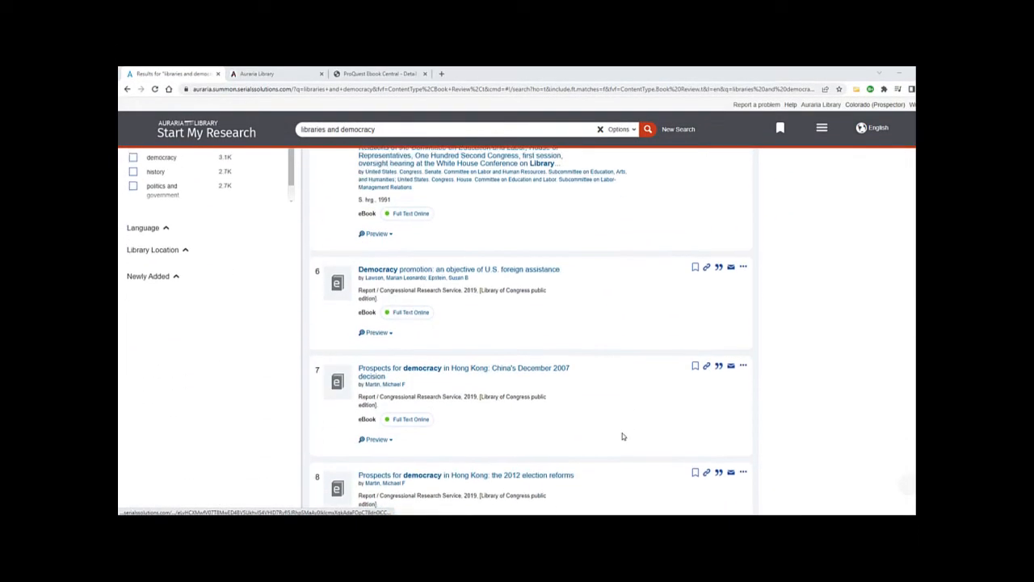
pyautogui.scroll(-3)
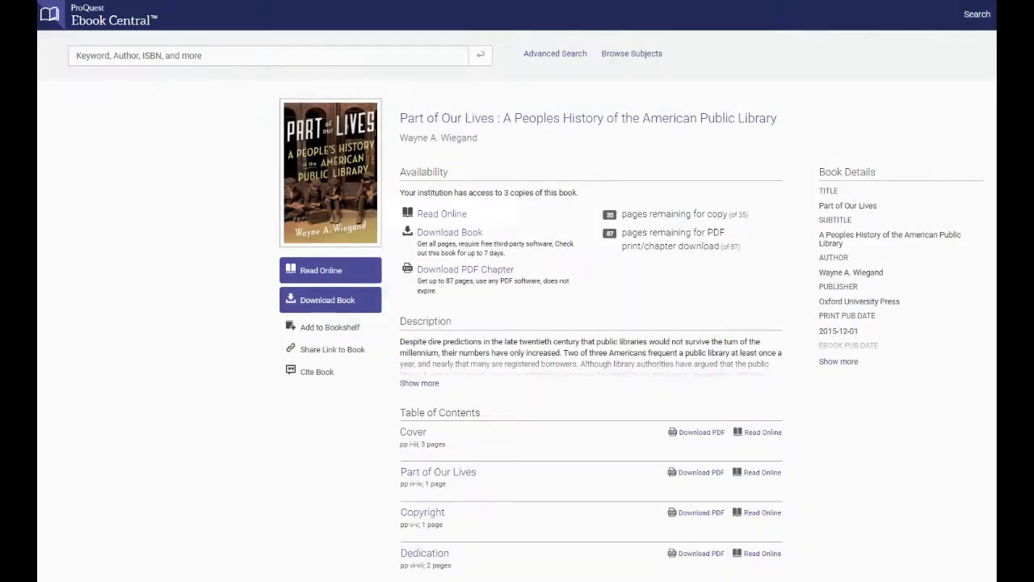
# Step: Choose Read Online for 'Part of Our Lives' in ProQuest Ebook Central
pyautogui.click(442, 213)
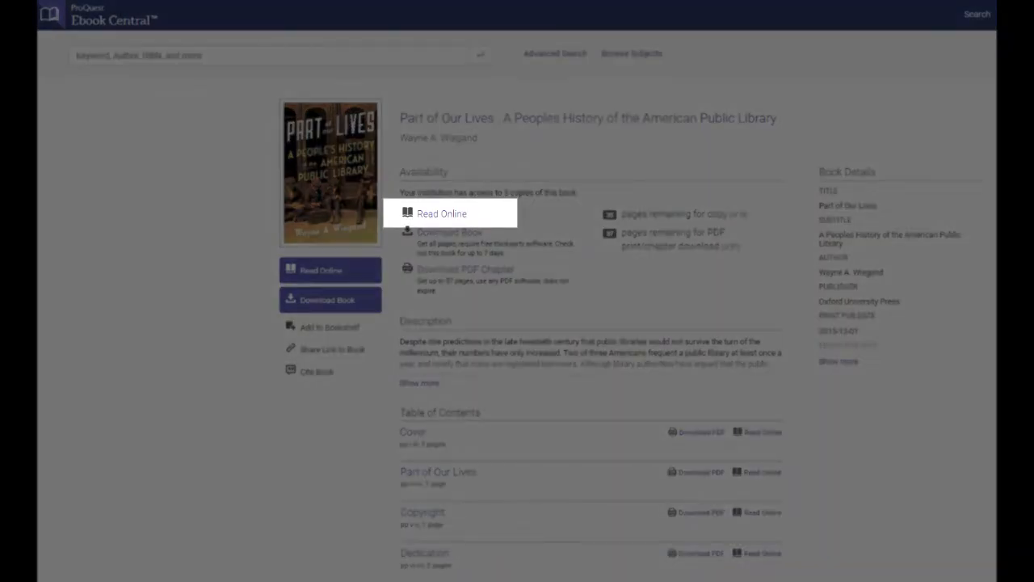